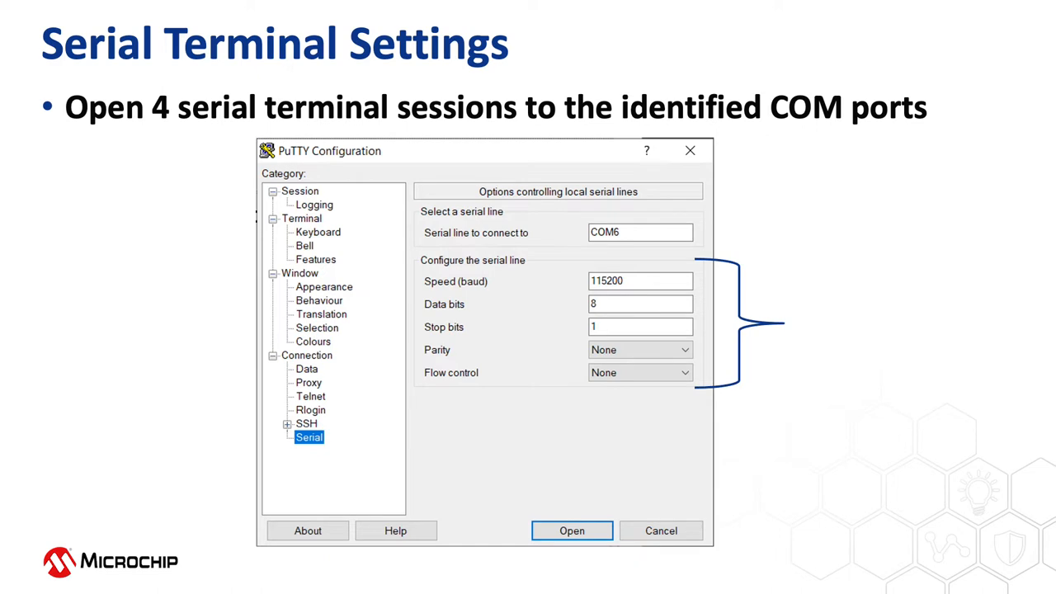
# Exit the PuTTY serial settings slide and bring up SoftConsole showing e51.c
pyautogui.click(572, 531)
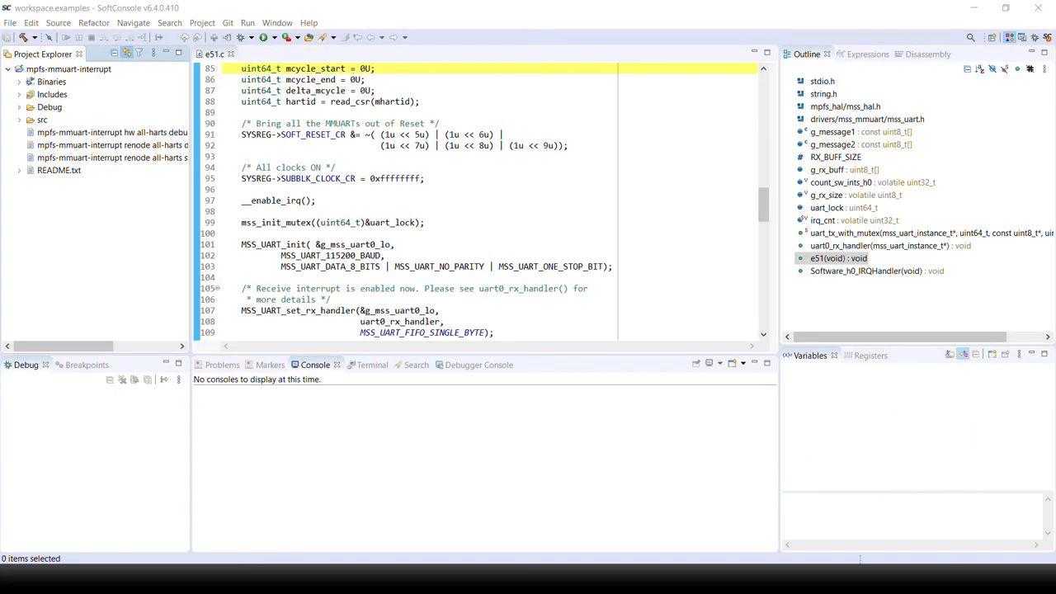
# Build the mpfs-mmuart-interrupt project from its Project Explorer context menu
pyautogui.click(69, 69)
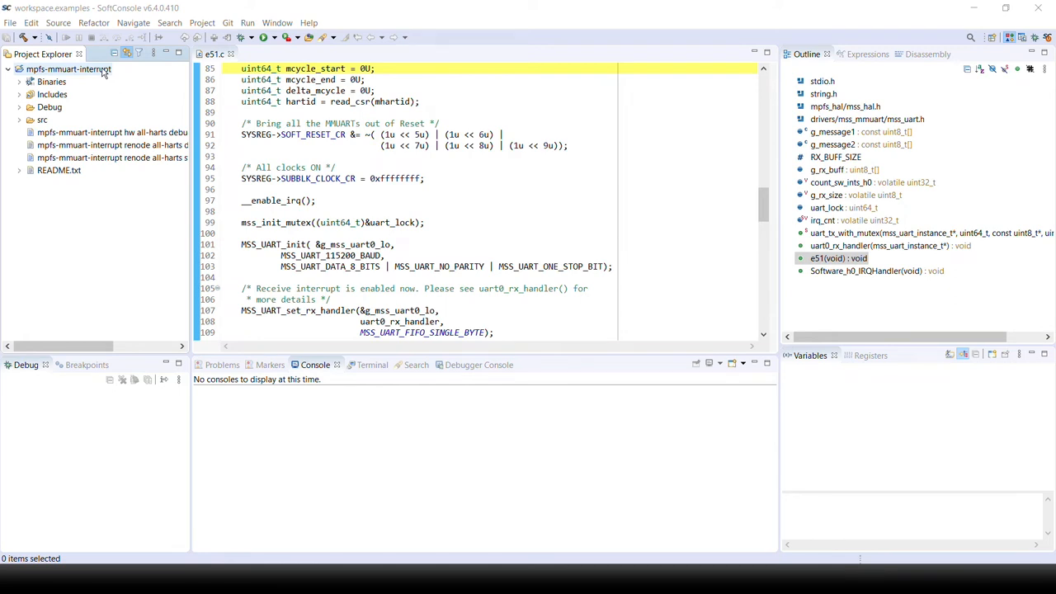
pyautogui.rightClick(70, 68)
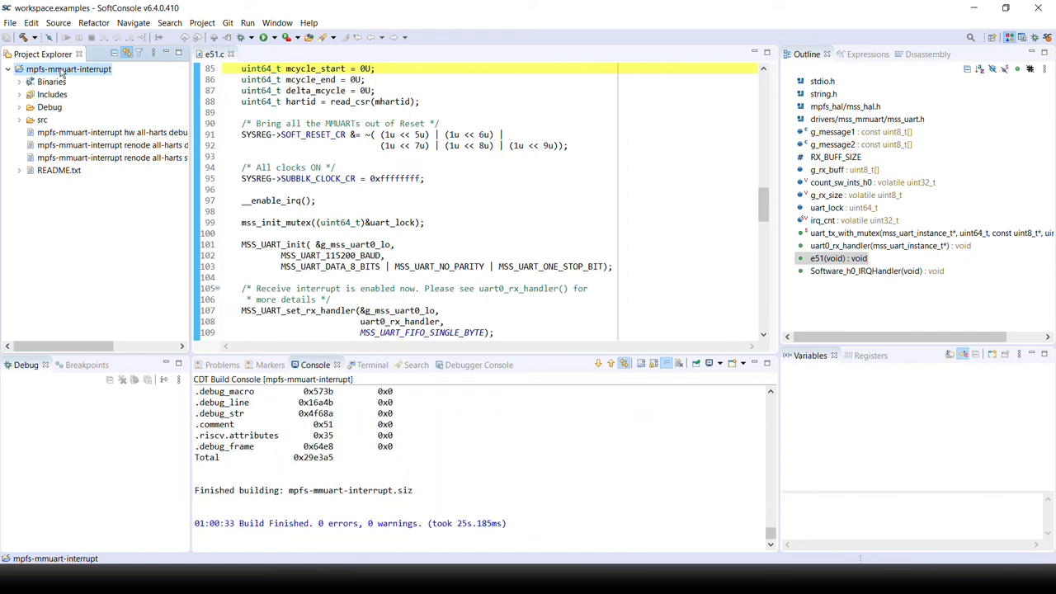
# Open Debug Configurations for the project, showing mpfs-mmuart-interrupt hw all-harts debug
pyautogui.rightClick(70, 69)
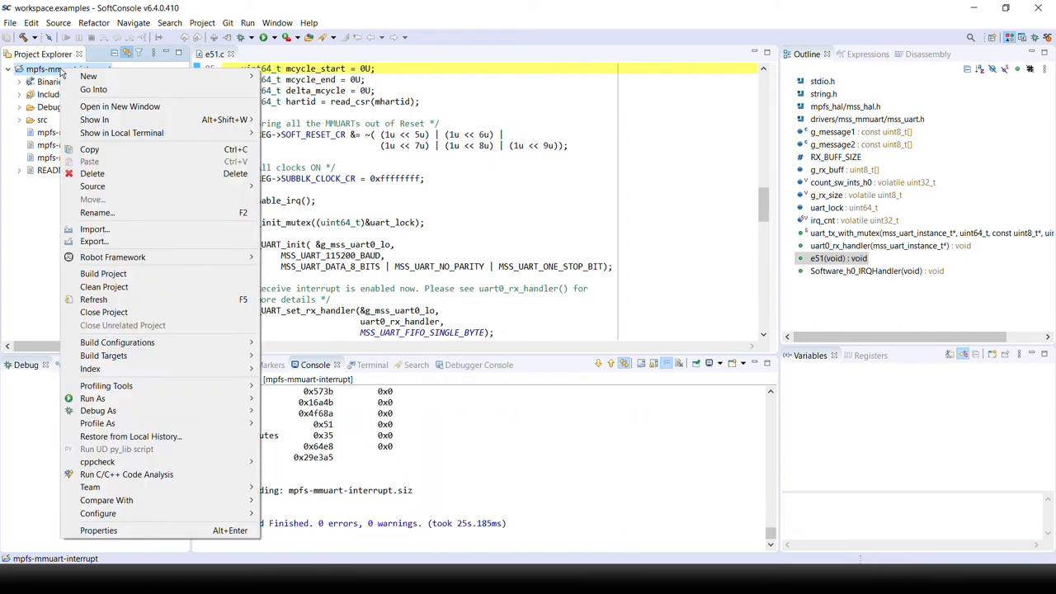
pyautogui.moveTo(92, 399)
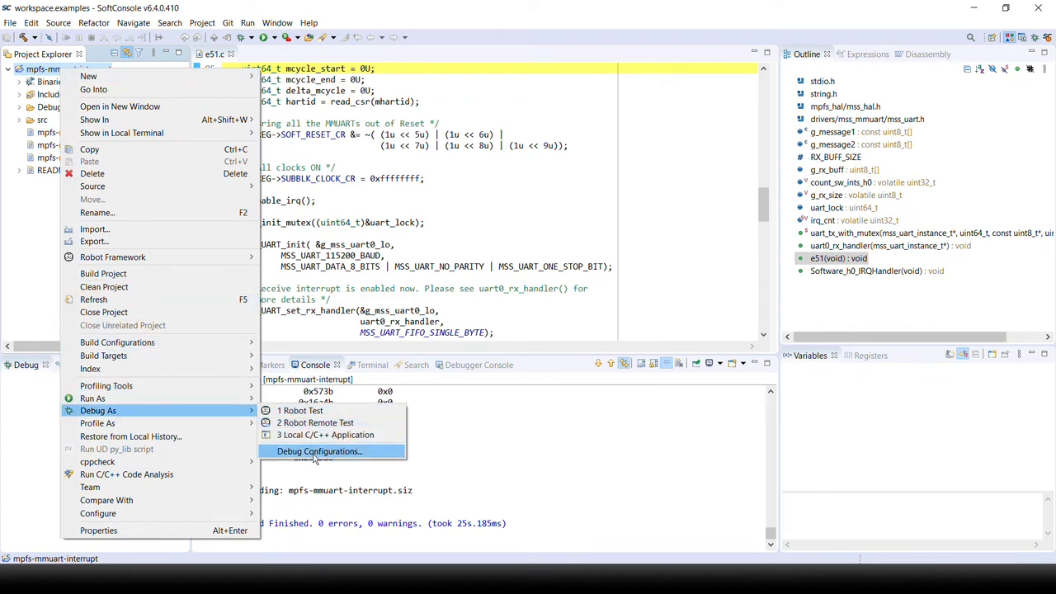
pyautogui.click(319, 451)
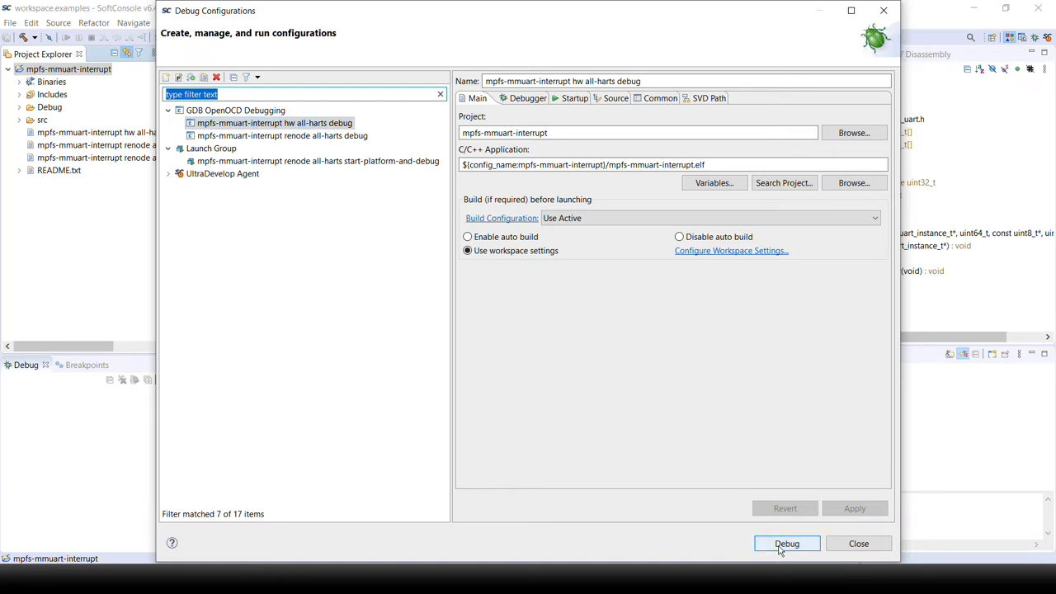
# Launch the hw all-harts debug session, then resume all five harts after the e51() stop
pyautogui.click(787, 544)
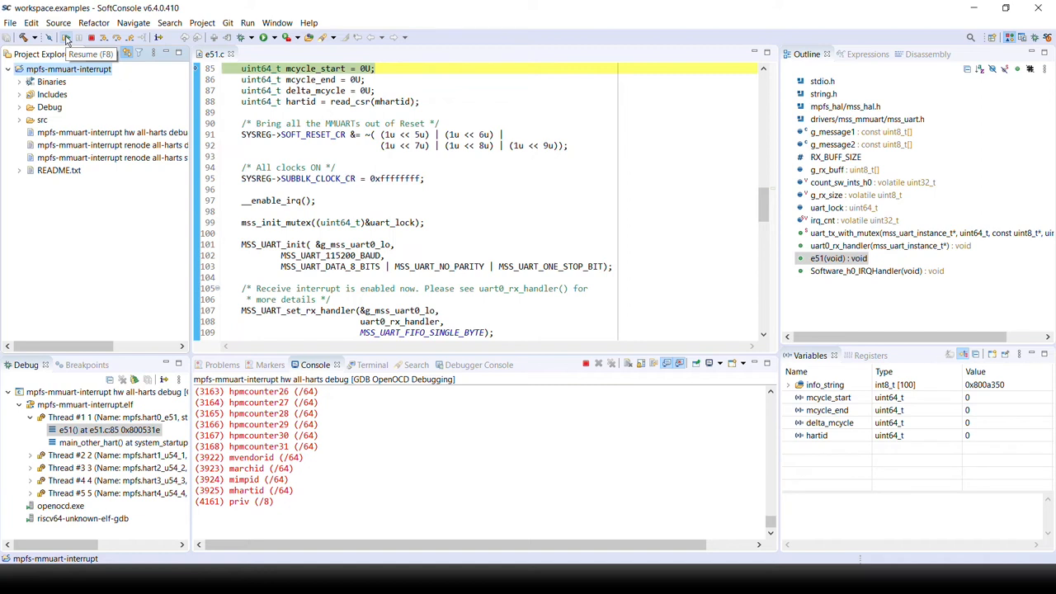
pyautogui.click(66, 37)
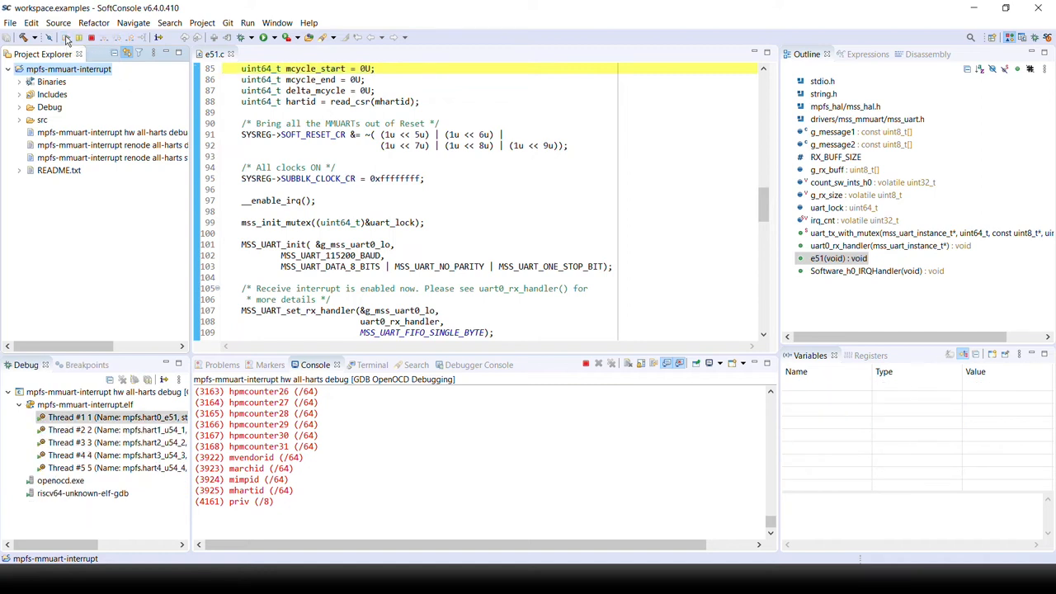